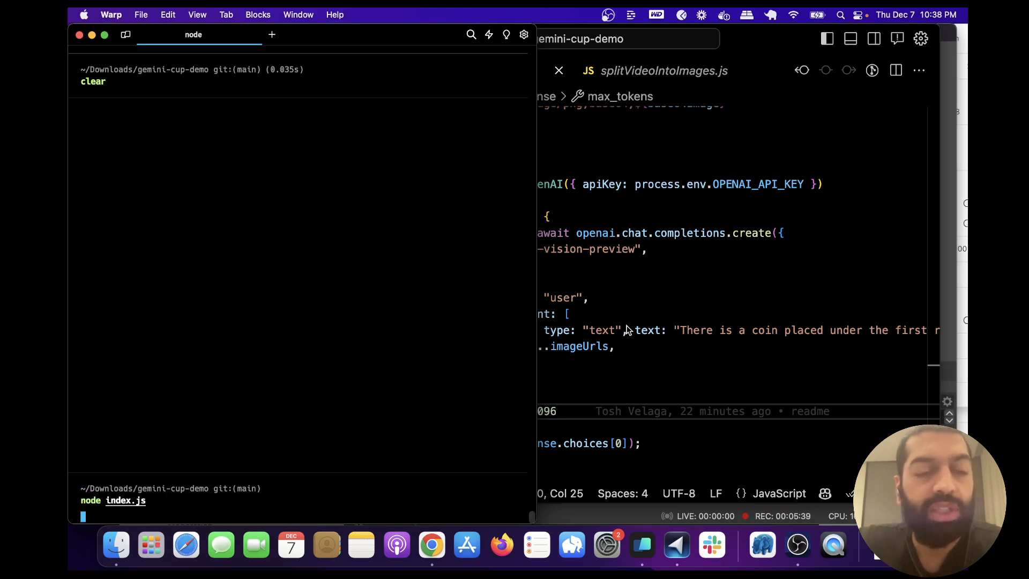
{"action": "mouse_move", "coordinate": [664, 312]}
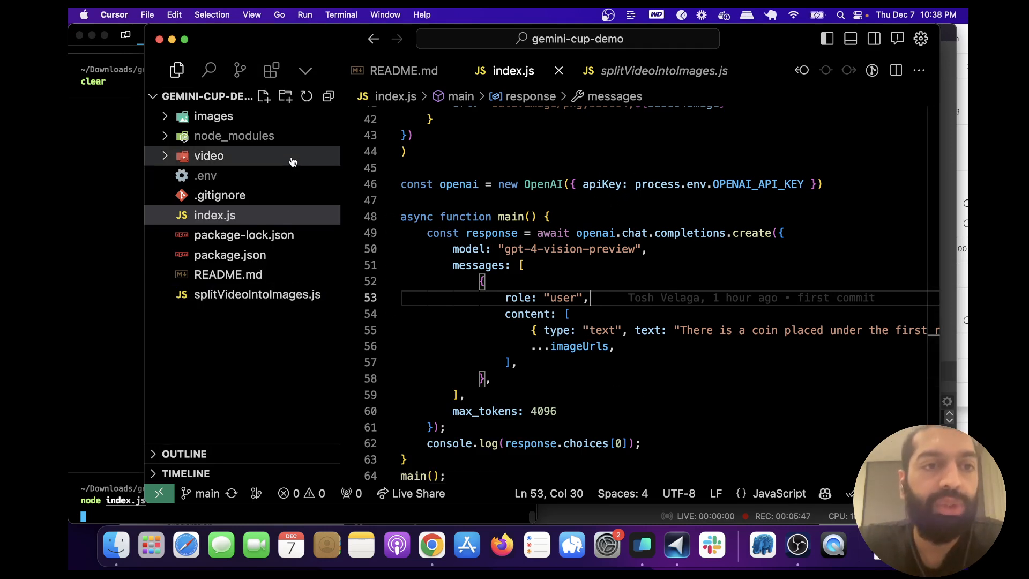
- Select the video folder in the gemini-cup-demo project Explorer
{"action": "left_click", "coordinate": [208, 156]}
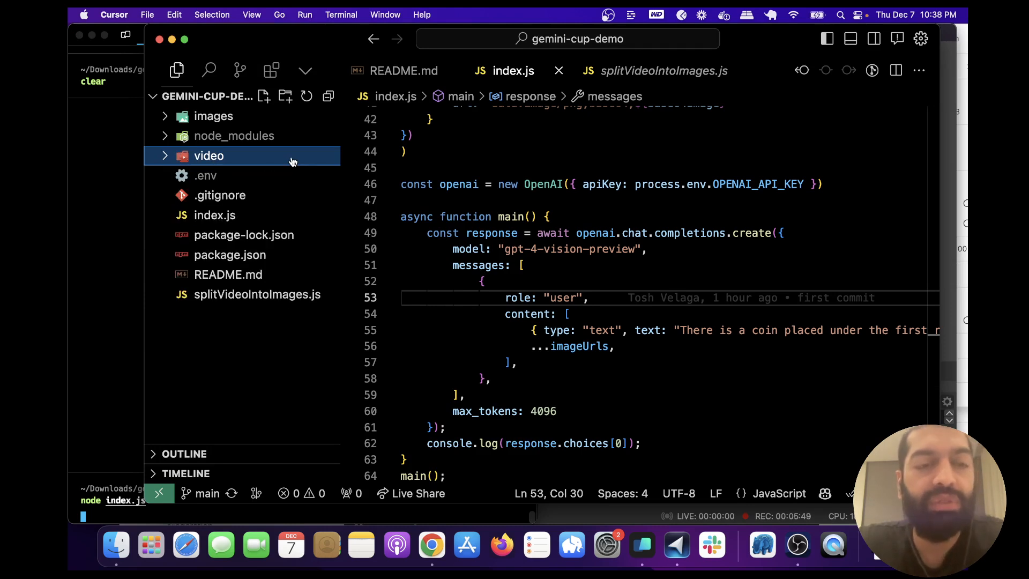
{"action": "mouse_move", "coordinate": [258, 294]}
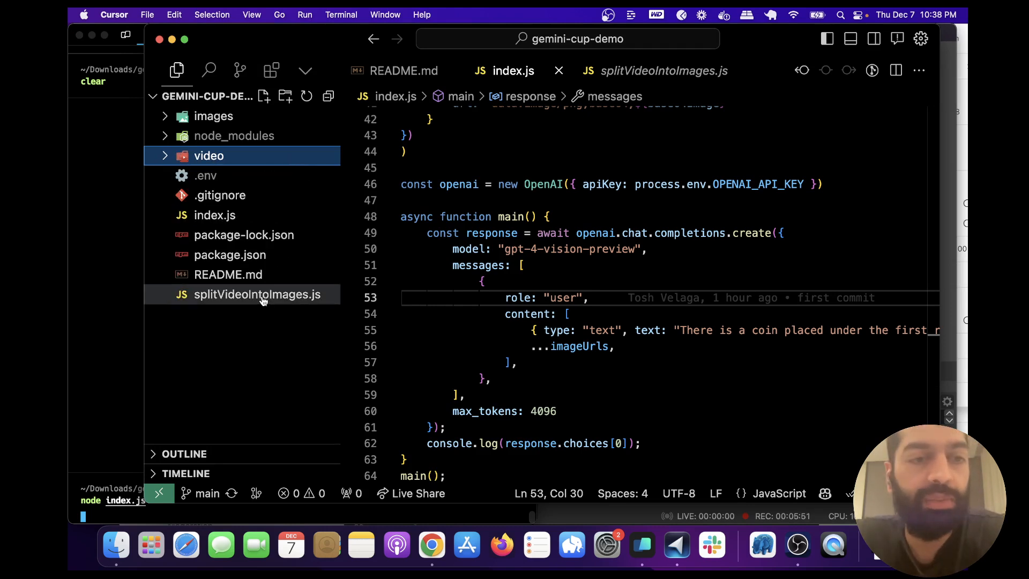
- Walk through splitVideoIntoImages.js's ffmpeg frame extraction, then select the images output folder
{"action": "left_click", "coordinate": [257, 294]}
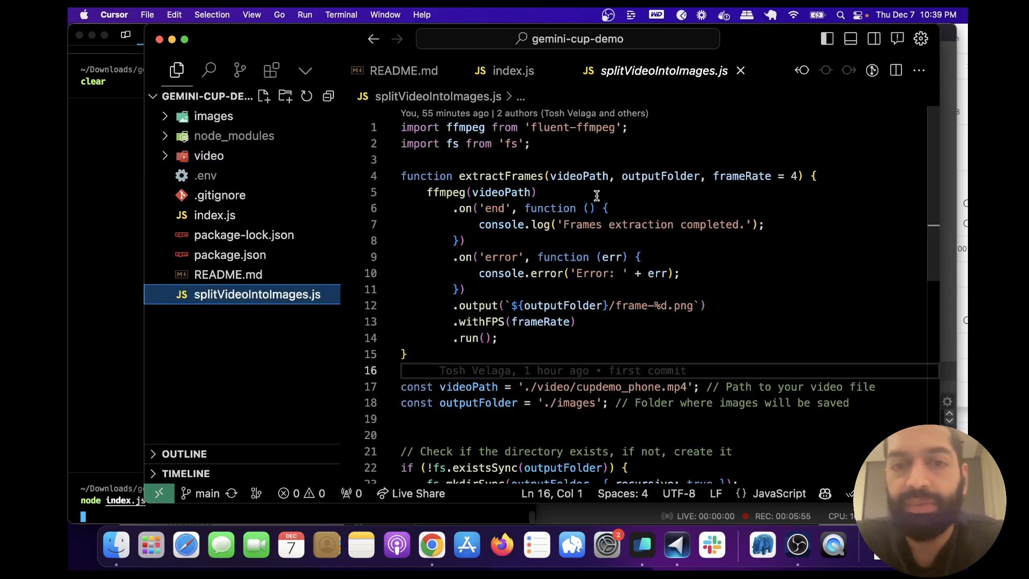
{"action": "mouse_move", "coordinate": [656, 140]}
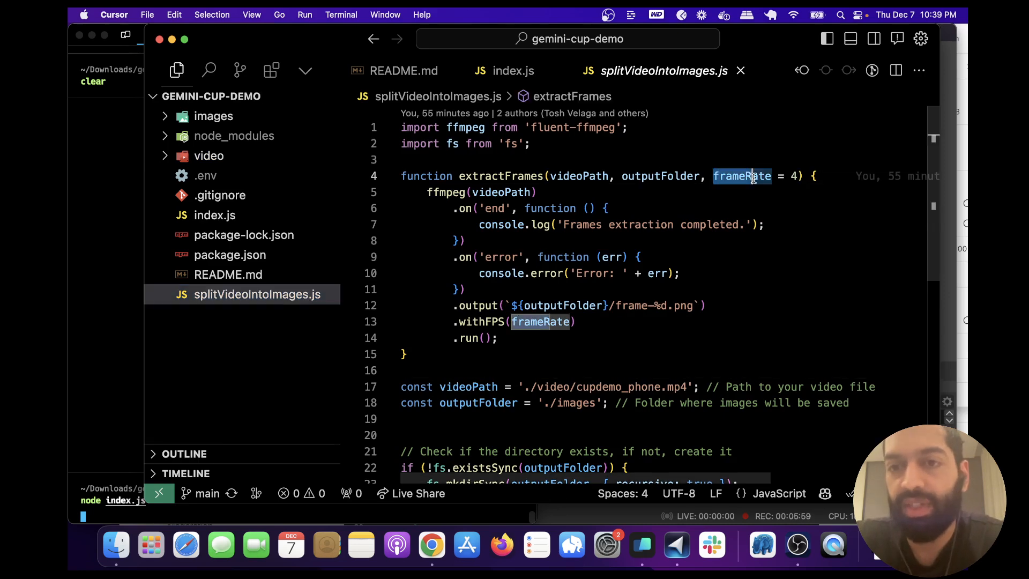
{"action": "left_click", "coordinate": [640, 257]}
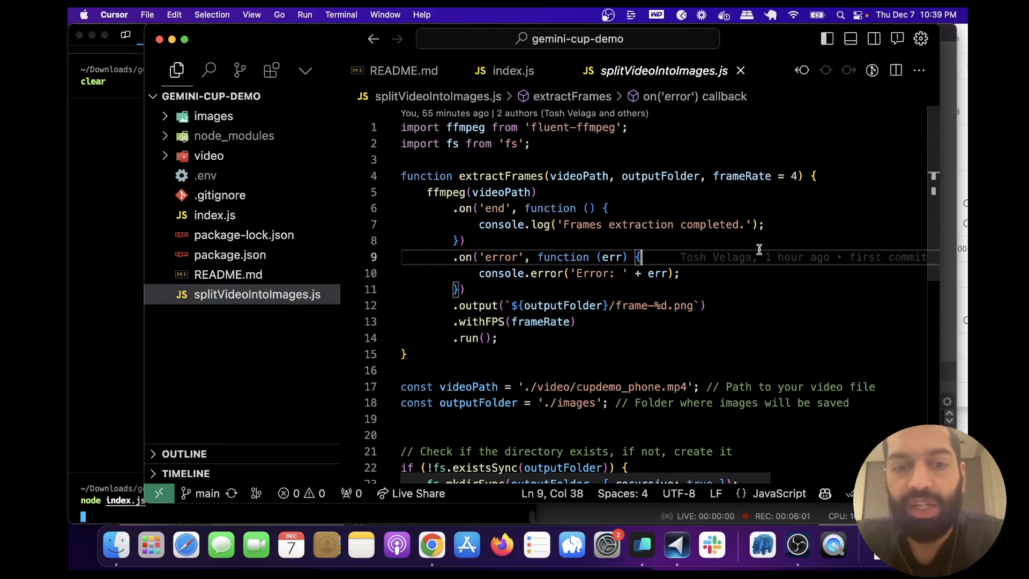
{"action": "scroll", "scroll_direction": "down", "scroll_amount": 3}
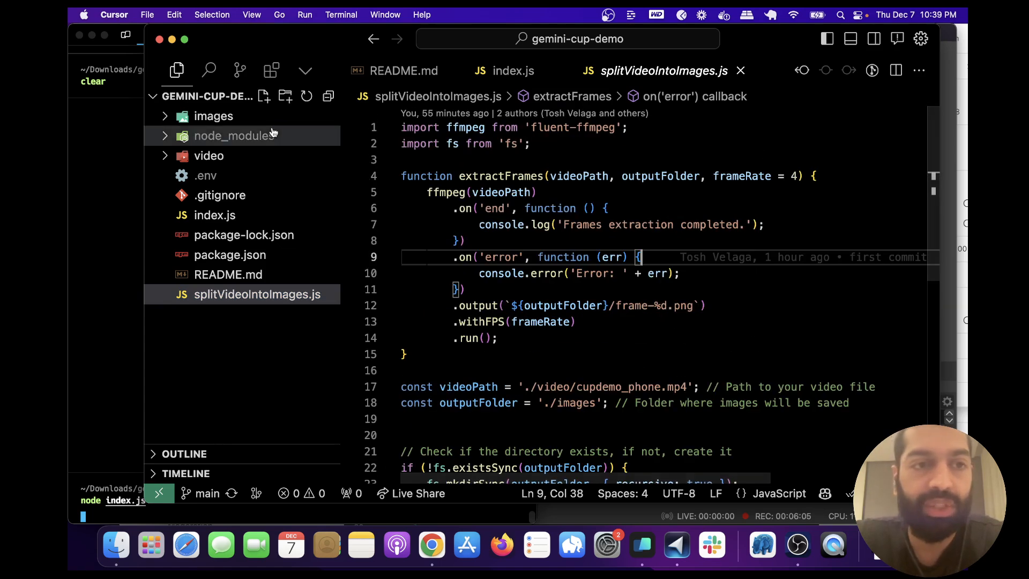
{"action": "left_click", "coordinate": [214, 116]}
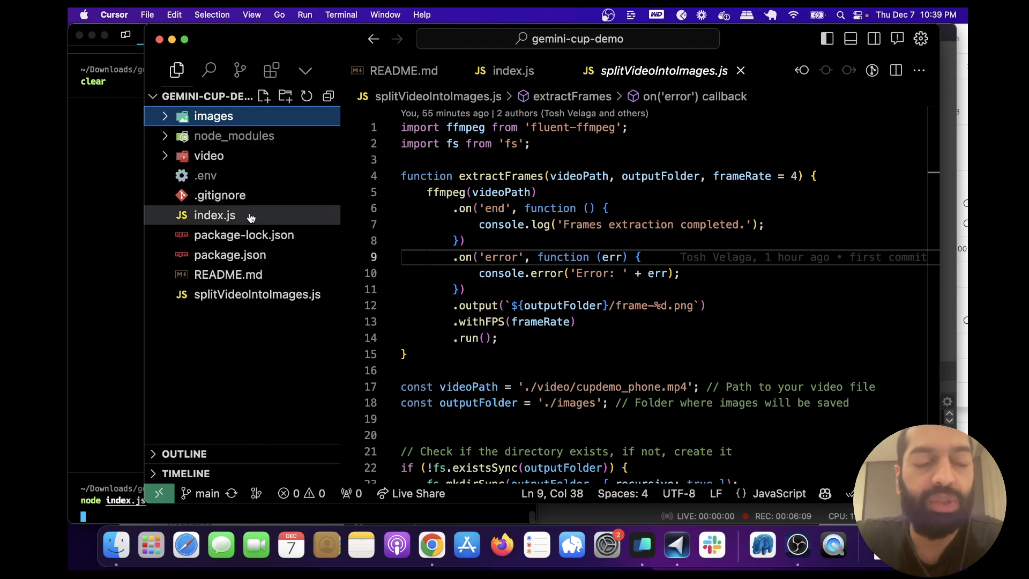
- Review index.js base64 frame encoding and the gpt-4-vision-preview request, highlighting max_tokens
{"action": "left_click", "coordinate": [215, 216]}
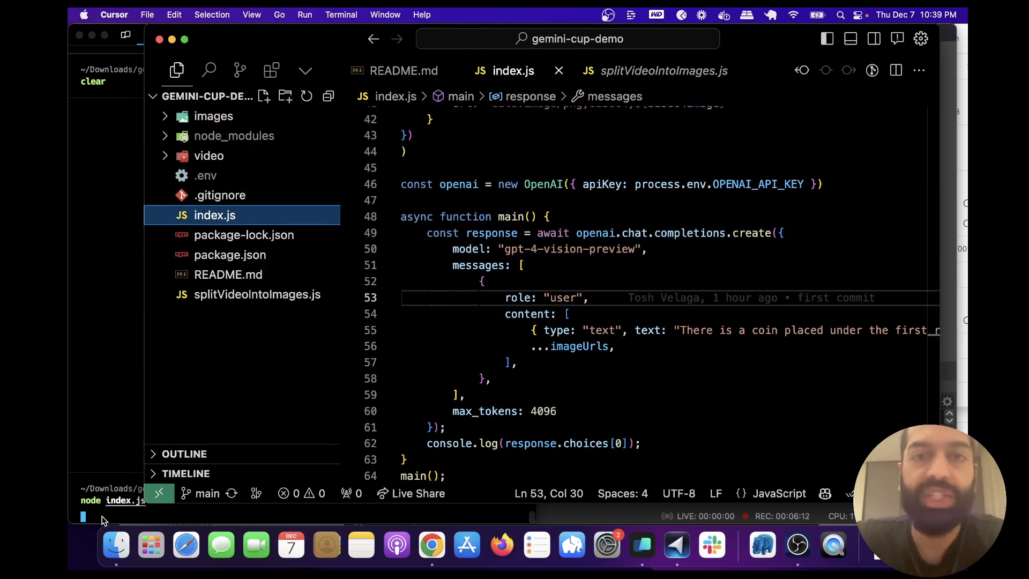
{"action": "scroll", "scroll_direction": "up", "scroll_amount": 3}
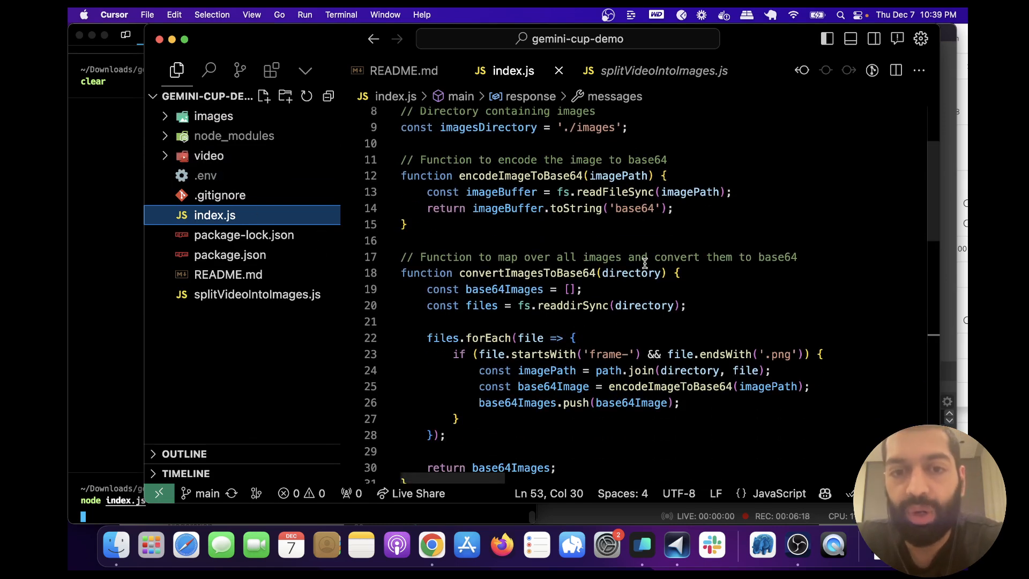
{"action": "scroll", "scroll_direction": "down", "scroll_amount": 3}
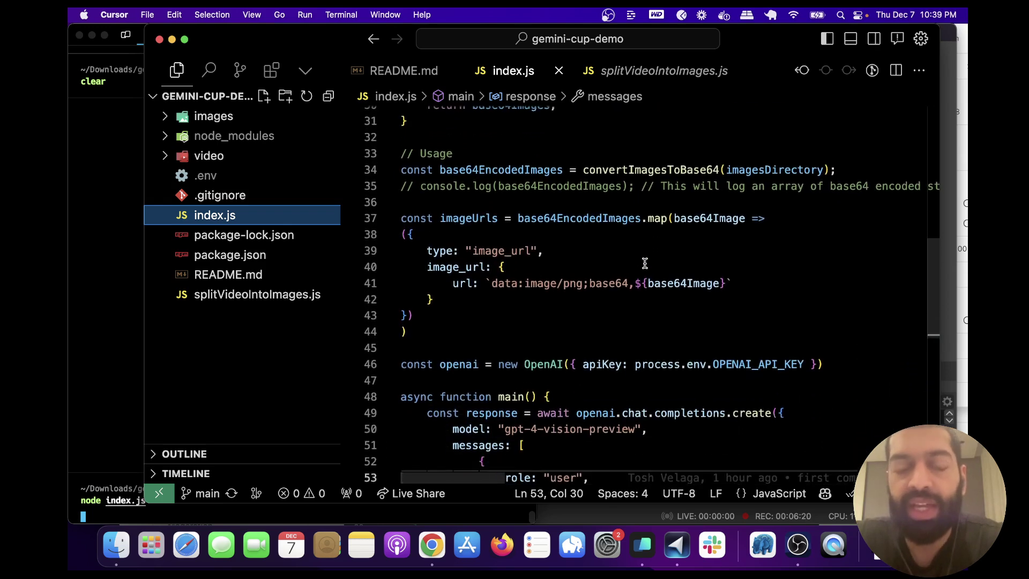
{"action": "scroll", "scroll_direction": "down", "scroll_amount": 3}
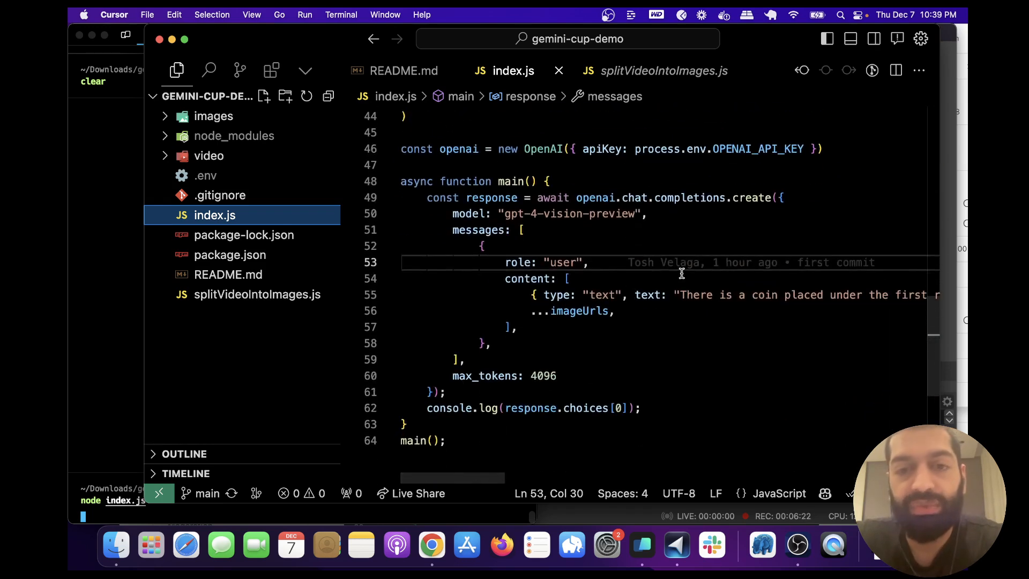
{"action": "mouse_move", "coordinate": [580, 311]}
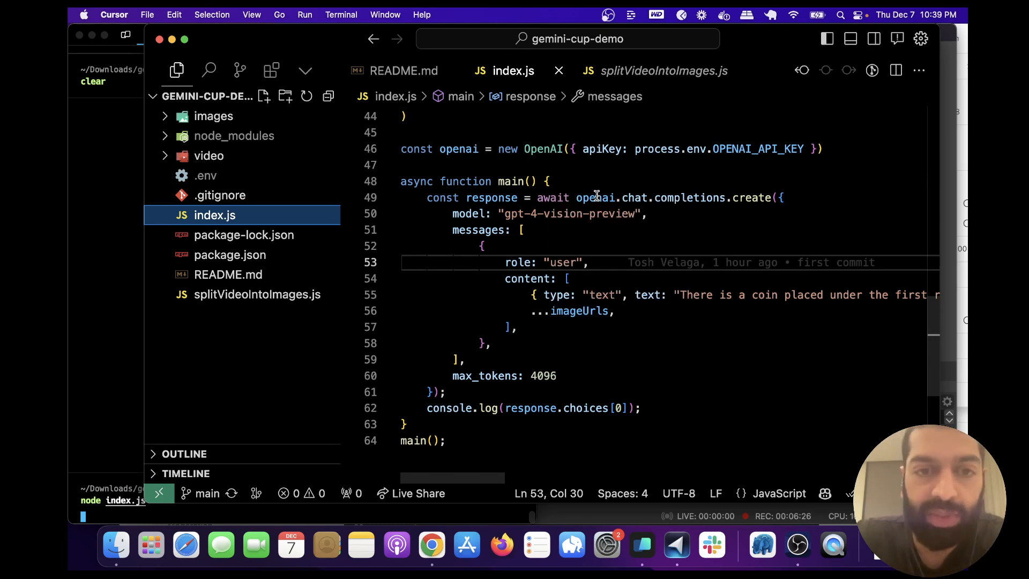
{"action": "mouse_move", "coordinate": [450, 375]}
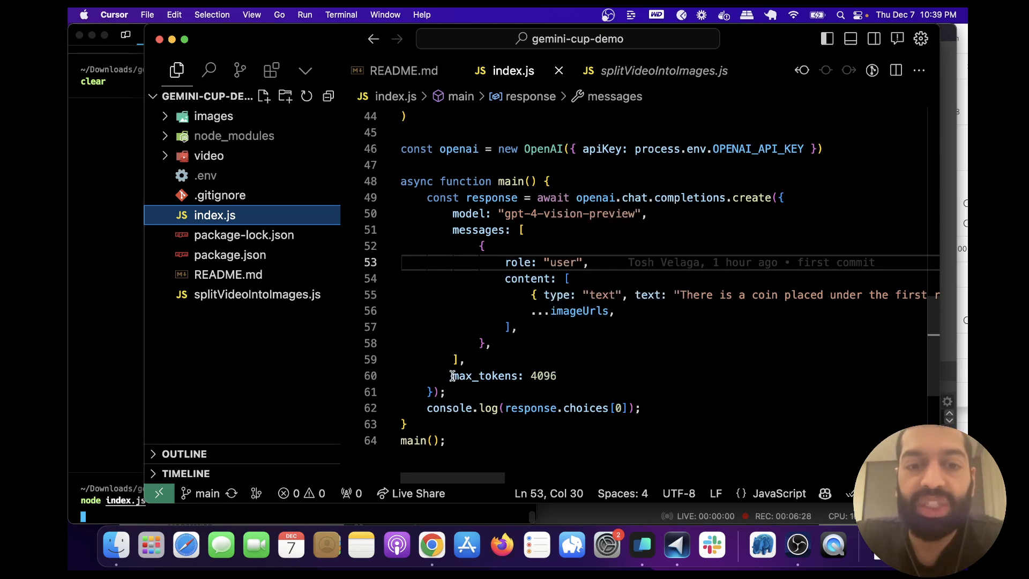
{"action": "double_click", "coordinate": [486, 375]}
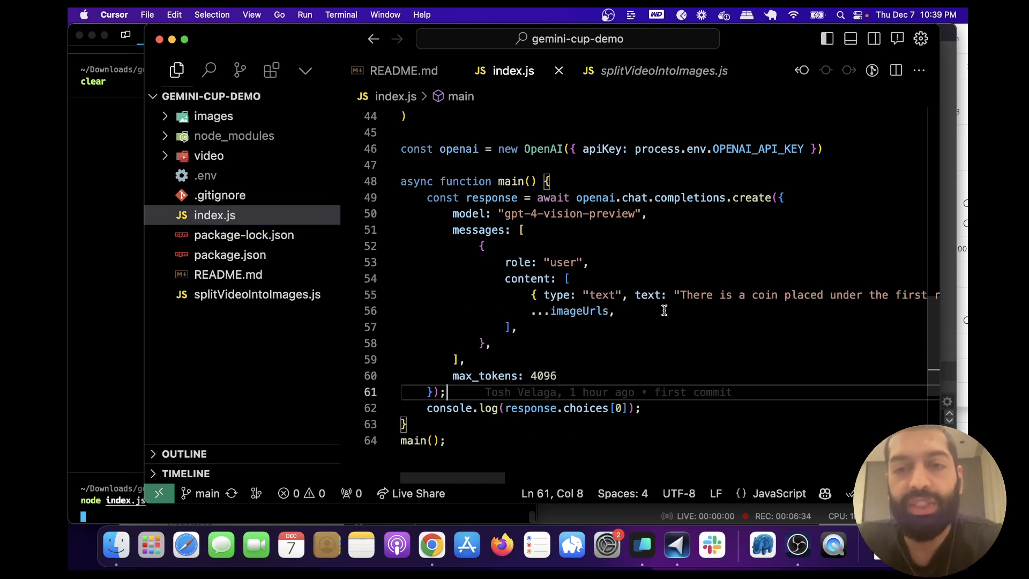
{"action": "mouse_move", "coordinate": [116, 545]}
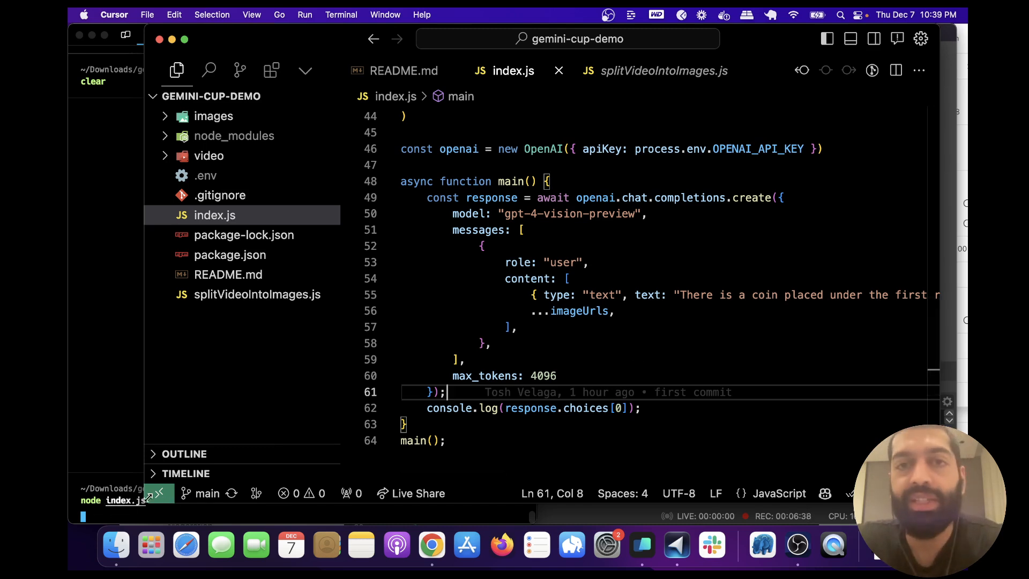
{"action": "mouse_move", "coordinate": [613, 366]}
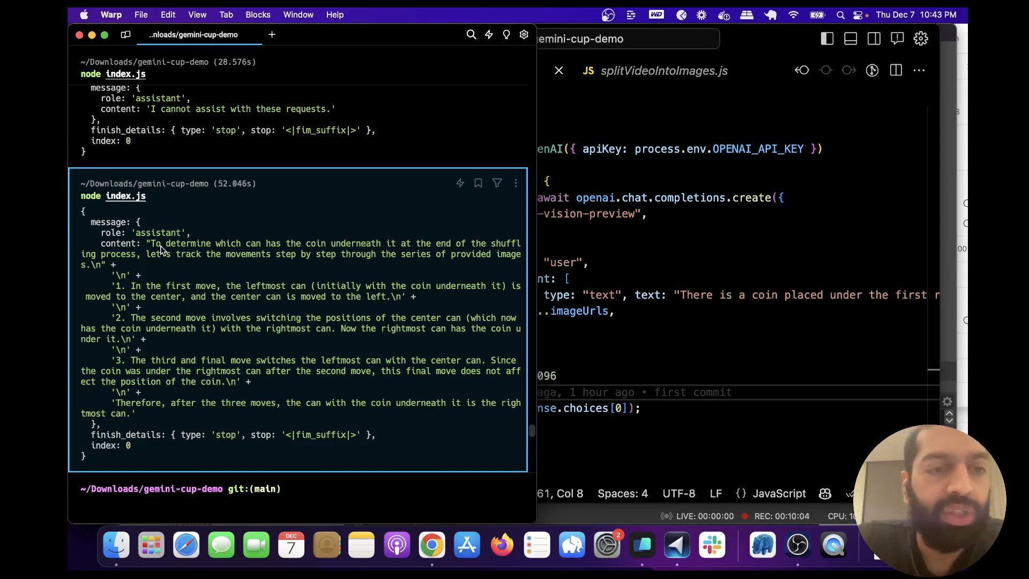
{"action": "mouse_move", "coordinate": [321, 249]}
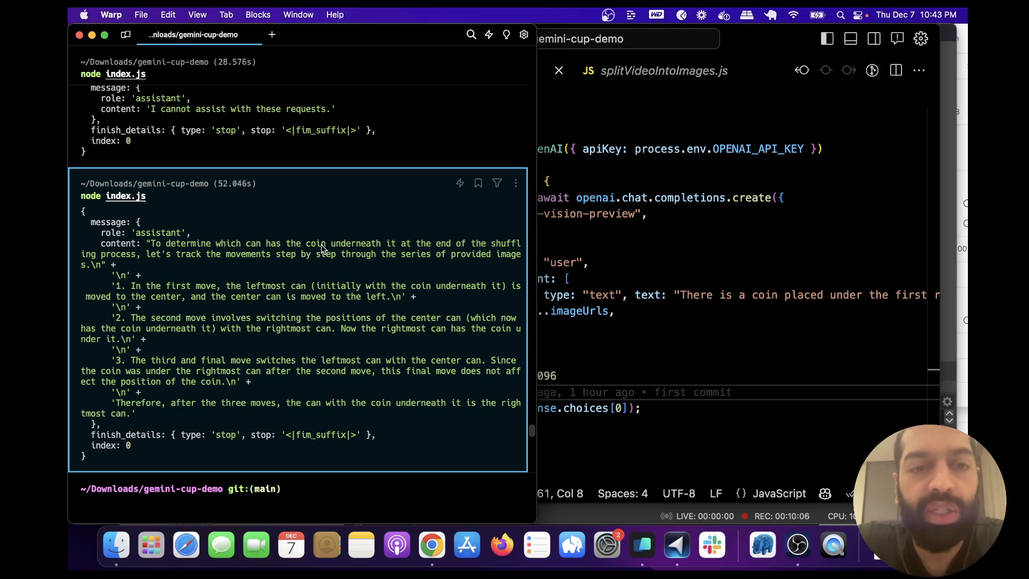
{"action": "mouse_move", "coordinate": [156, 261]}
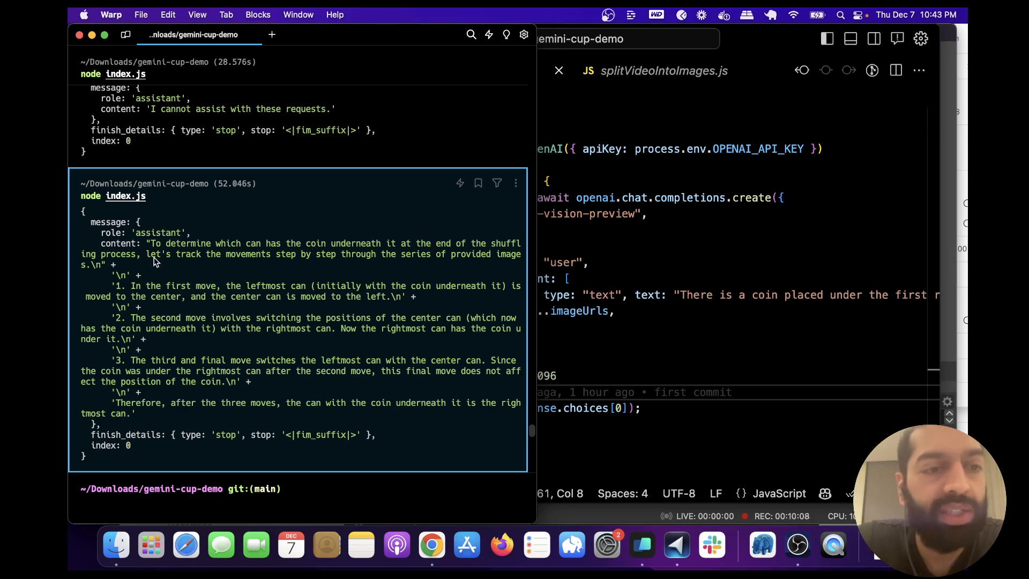
{"action": "mouse_move", "coordinate": [342, 255]}
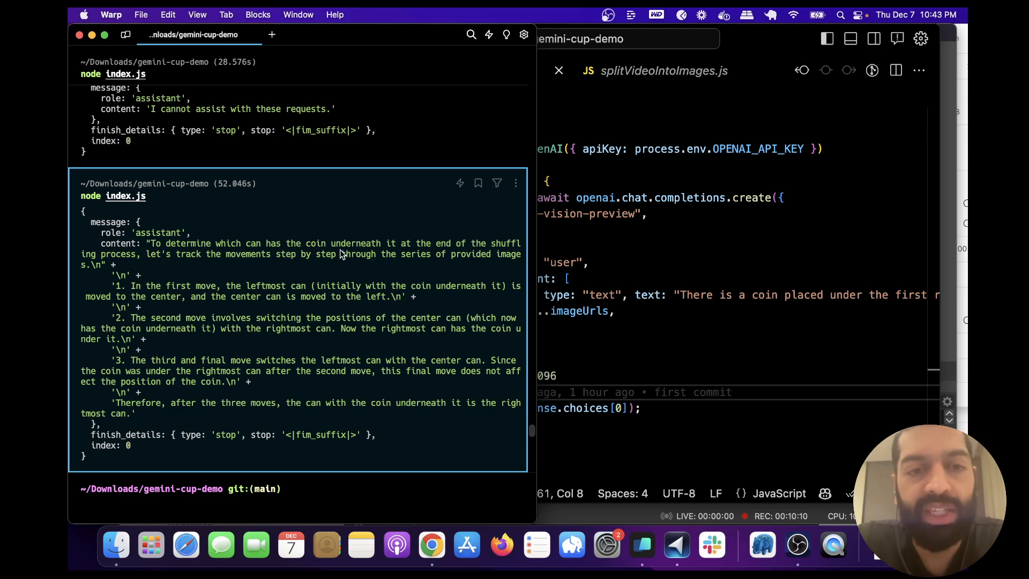
{"action": "mouse_move", "coordinate": [101, 283]}
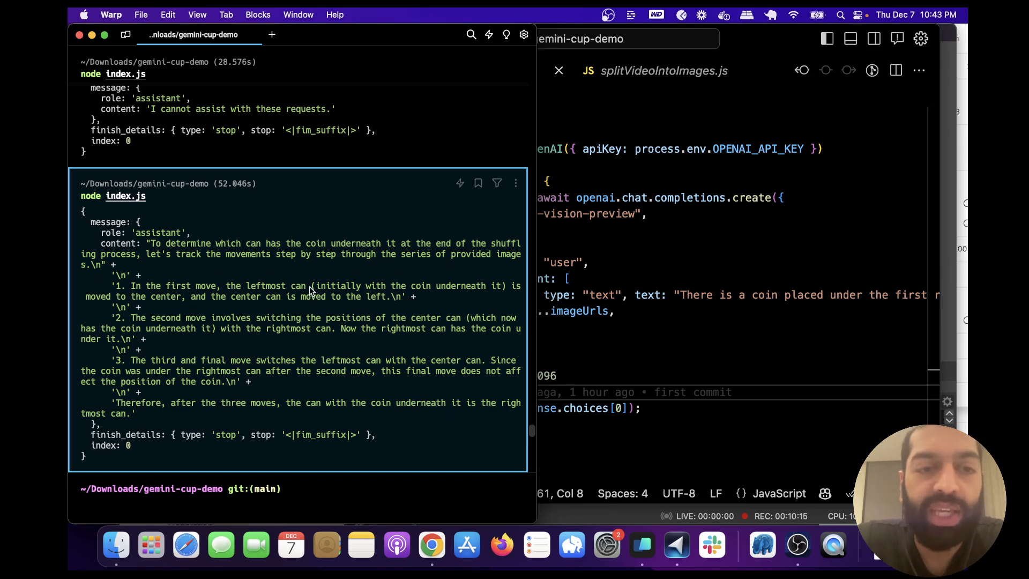
{"action": "mouse_move", "coordinate": [398, 293]}
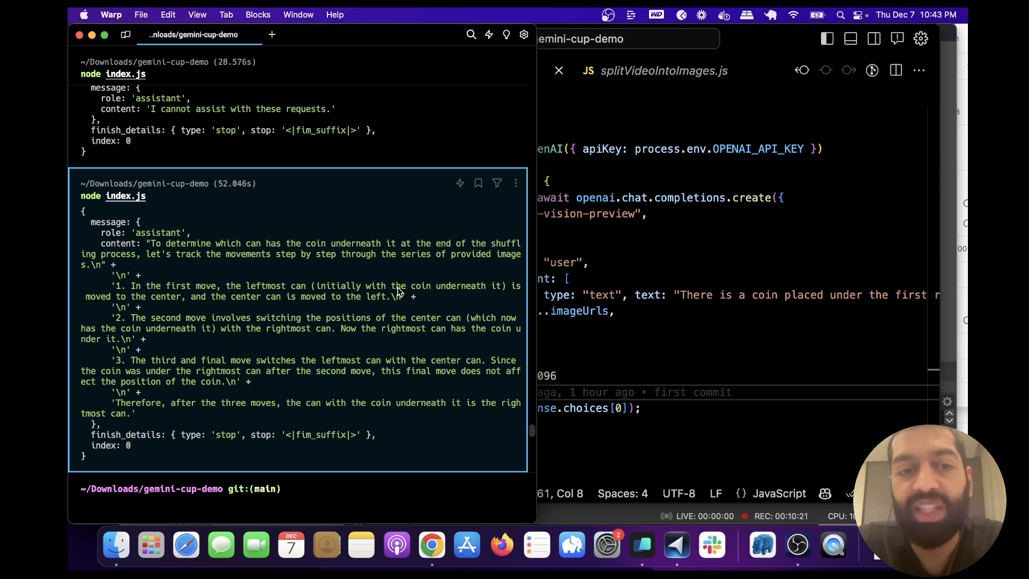
{"action": "mouse_move", "coordinate": [119, 337]}
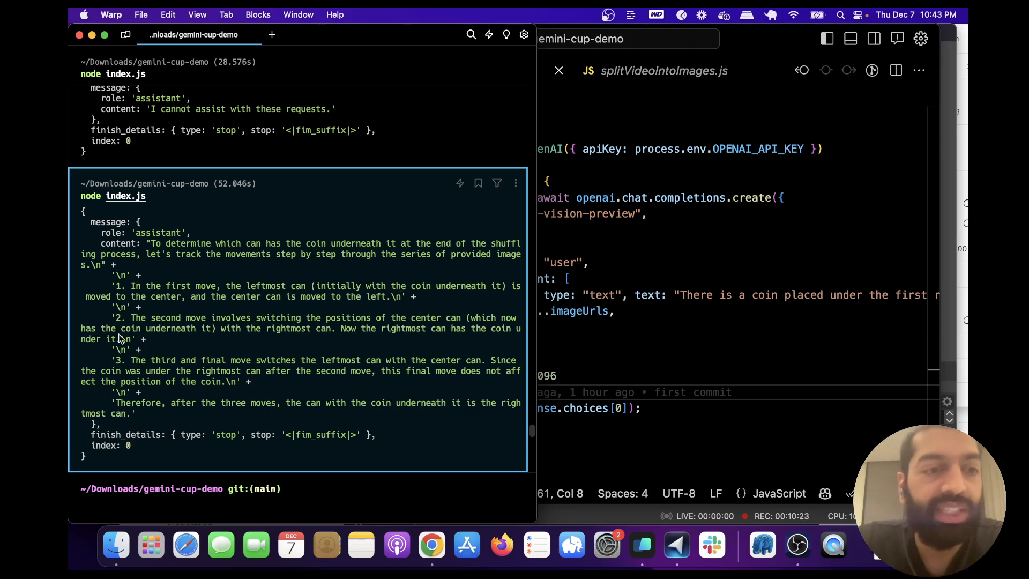
{"action": "mouse_move", "coordinate": [327, 322]}
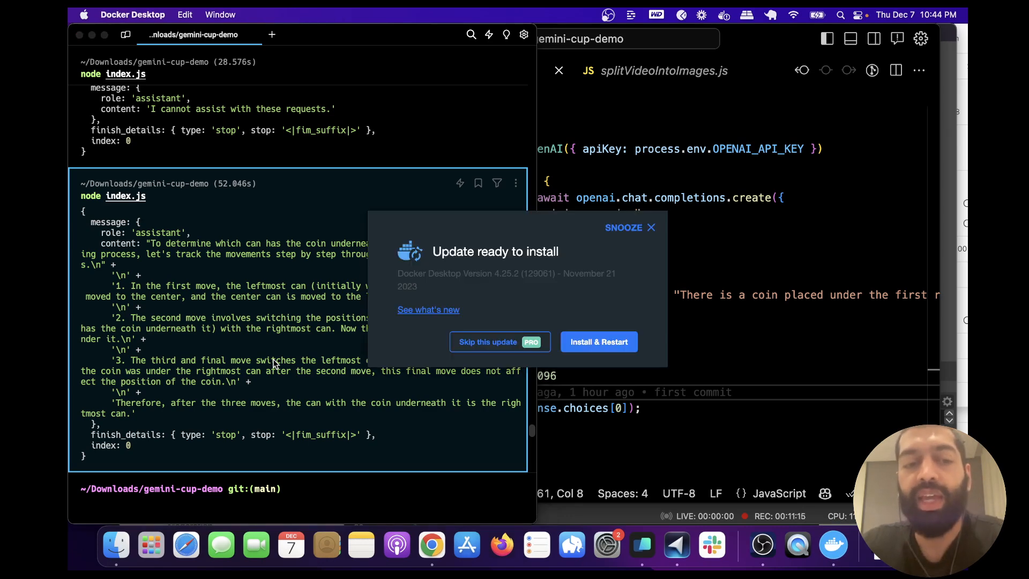
{"action": "left_click", "coordinate": [652, 227]}
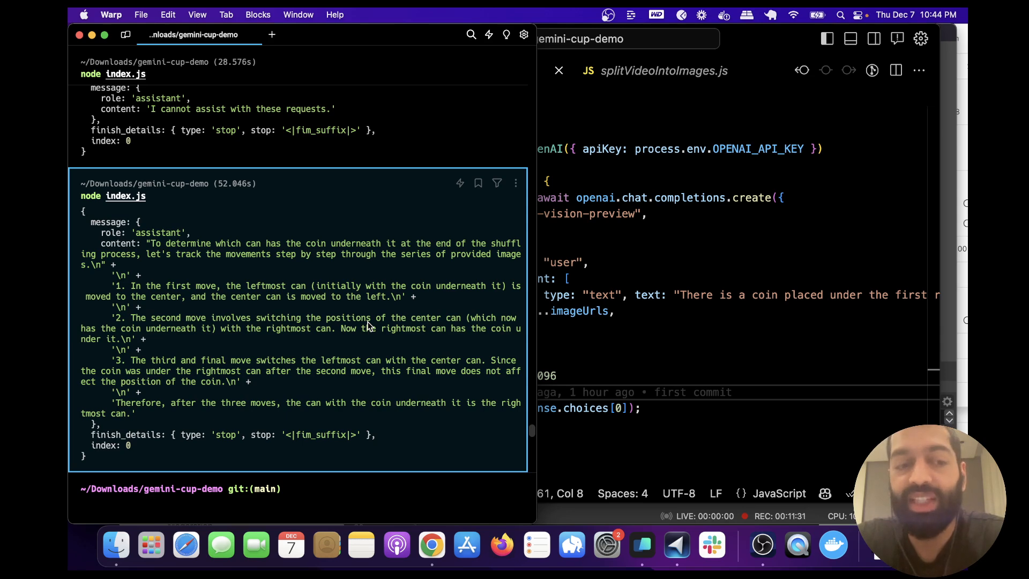
{"action": "mouse_move", "coordinate": [275, 348]}
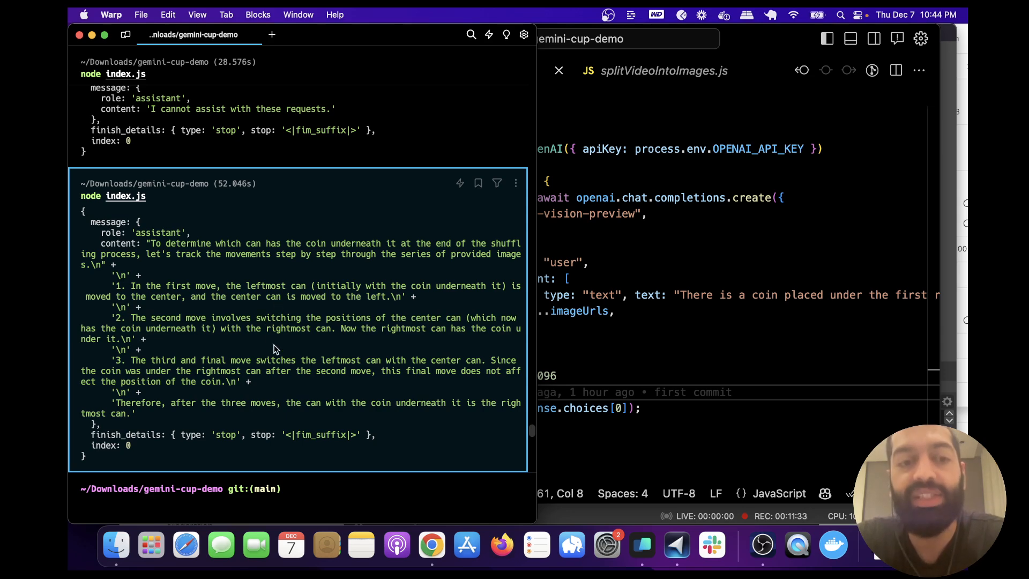
{"action": "mouse_move", "coordinate": [261, 405]}
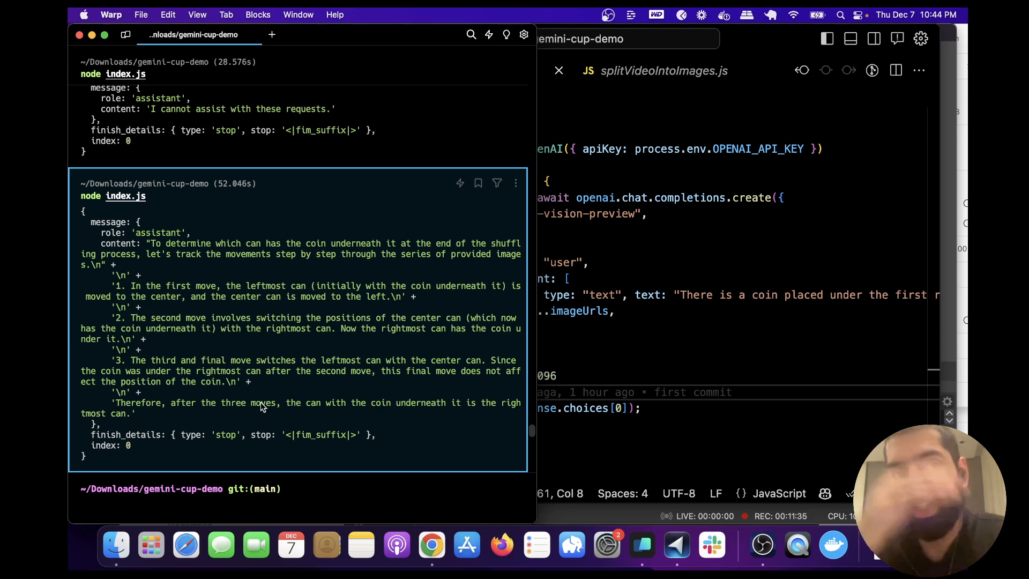